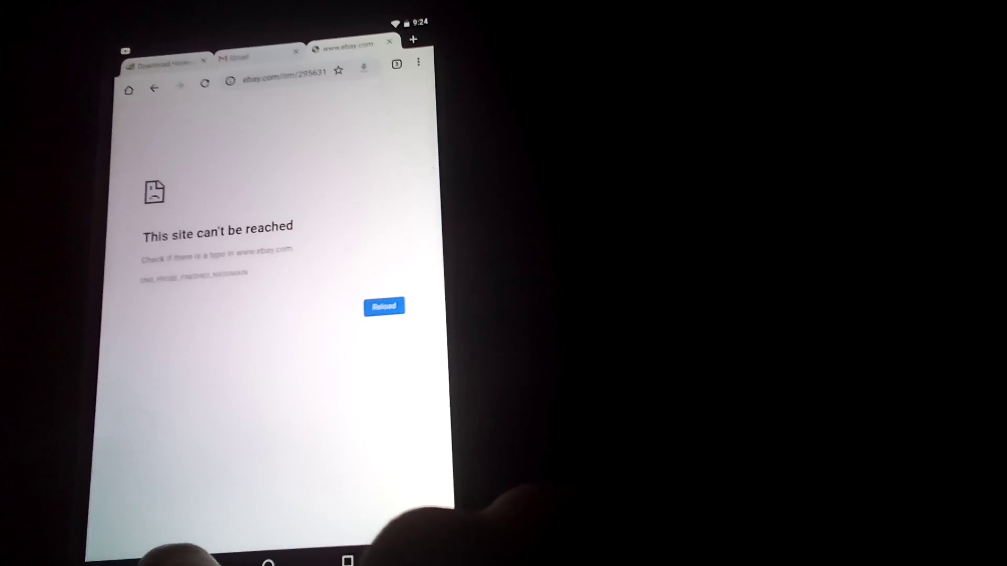
# Reload the eBay battery listing and scroll to the seller's notes on equalizing electrolyte
pyautogui.click(384, 306)
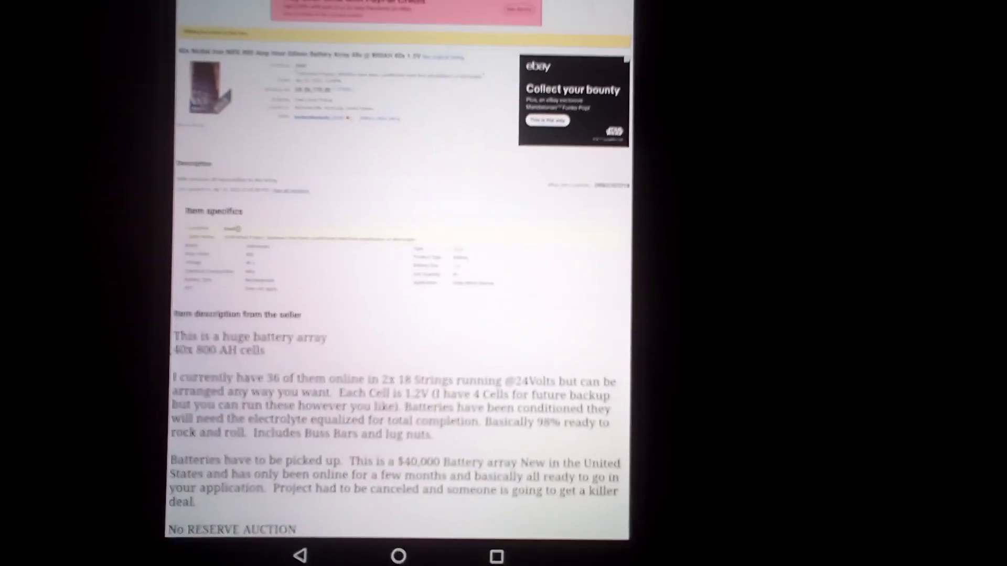
pyautogui.scroll(-3)
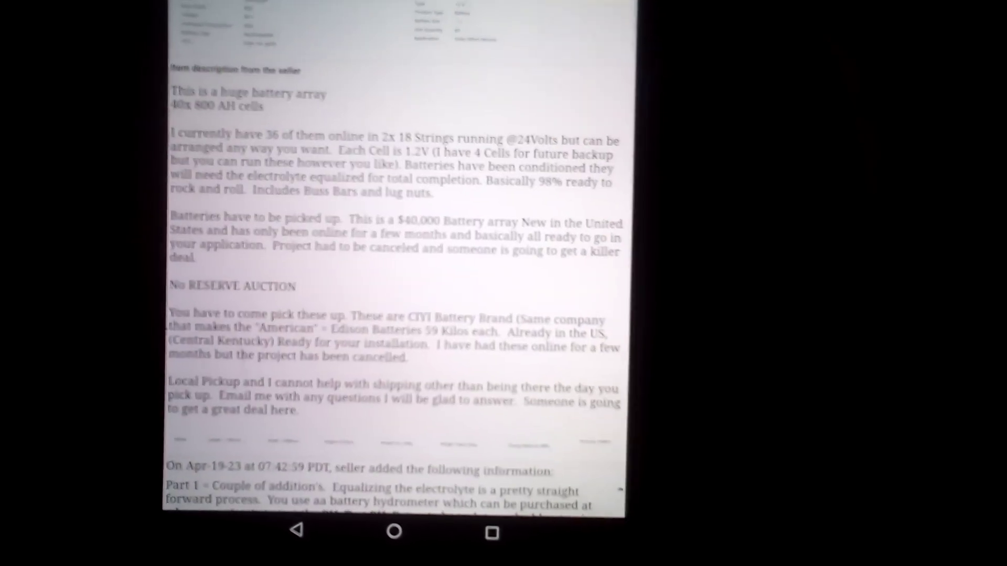
pyautogui.scroll(-3)
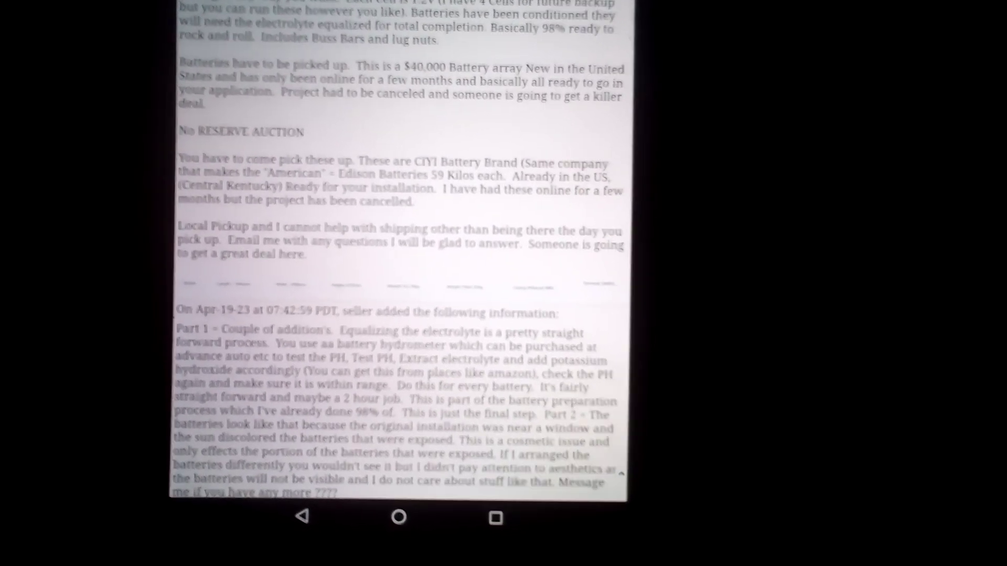
pyautogui.scroll(-3)
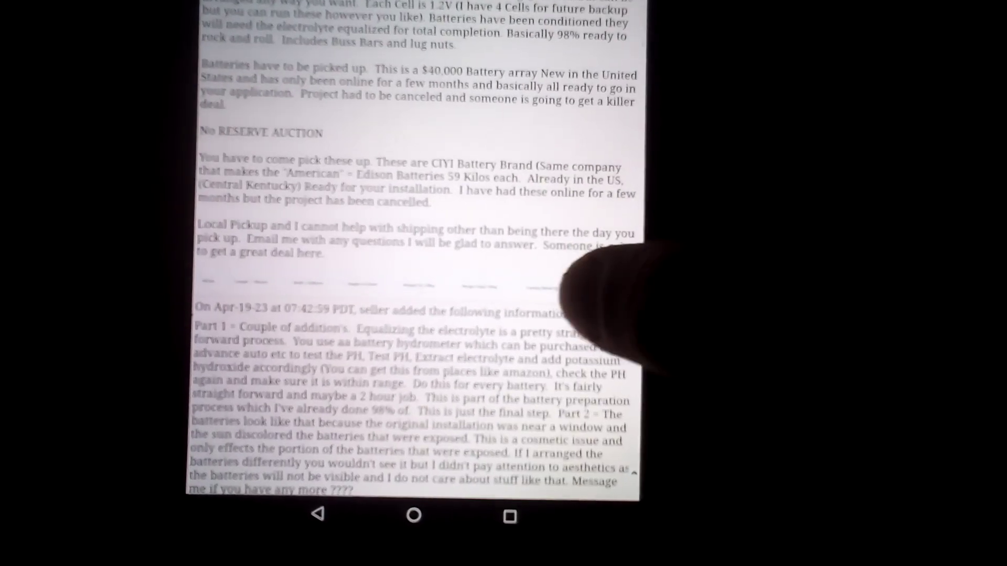
pyautogui.scroll(-3)
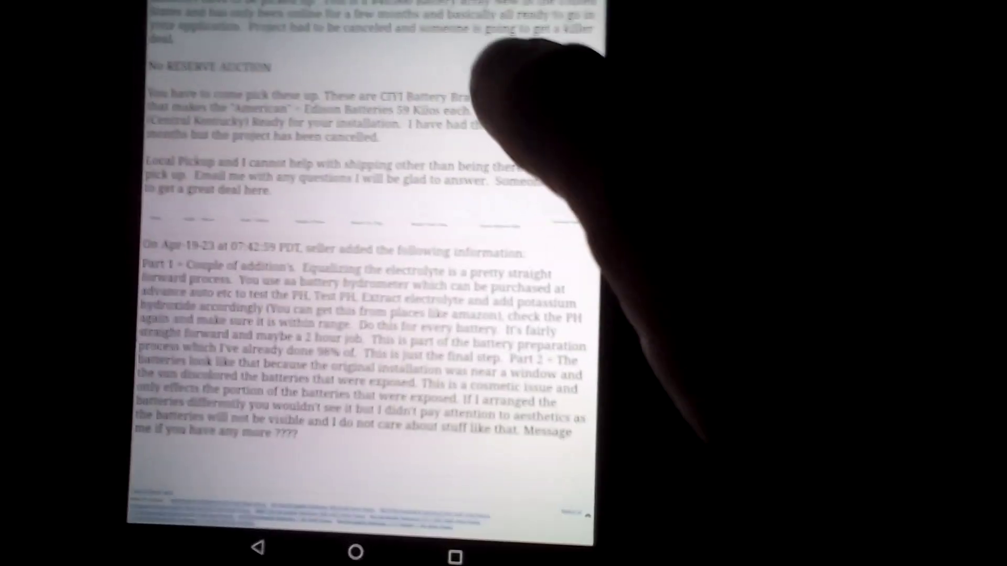
pyautogui.scroll(-3)
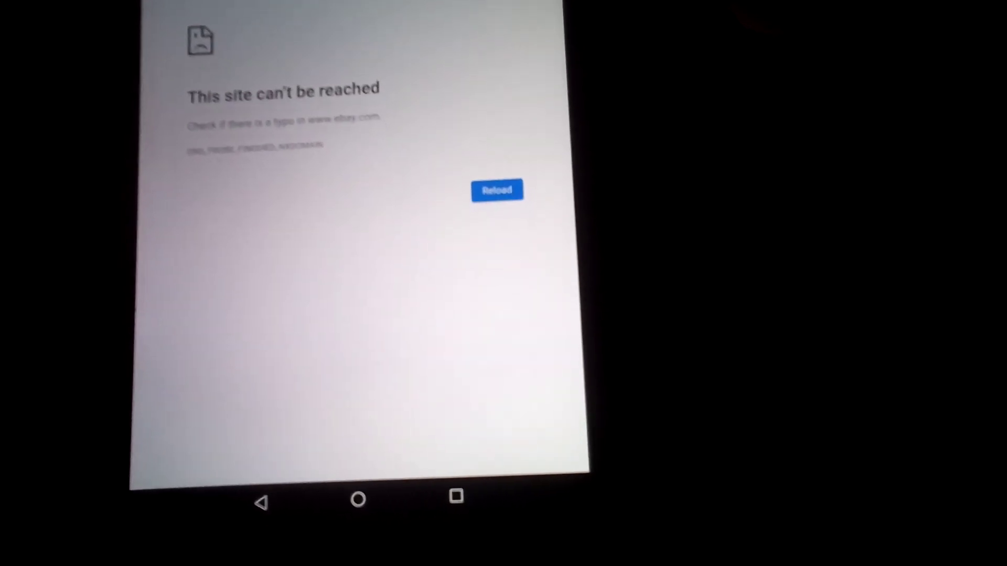
pyautogui.click(496, 190)
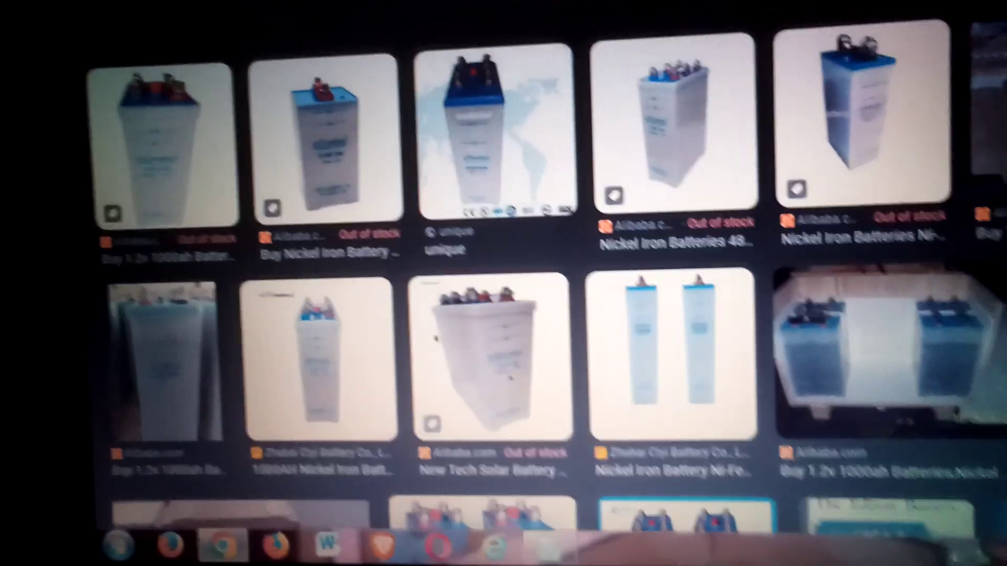
pyautogui.scroll(-3)
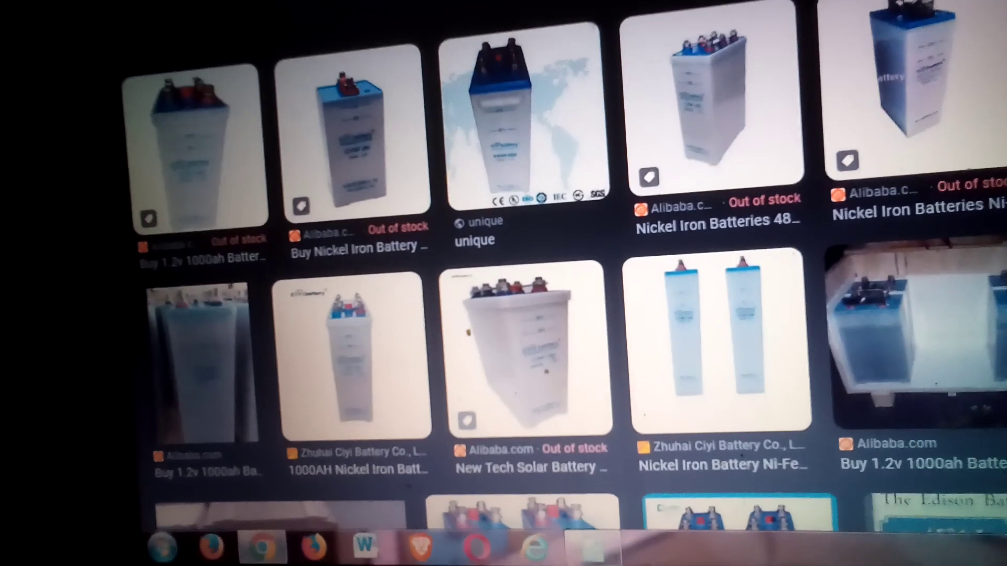
pyautogui.scroll(-3)
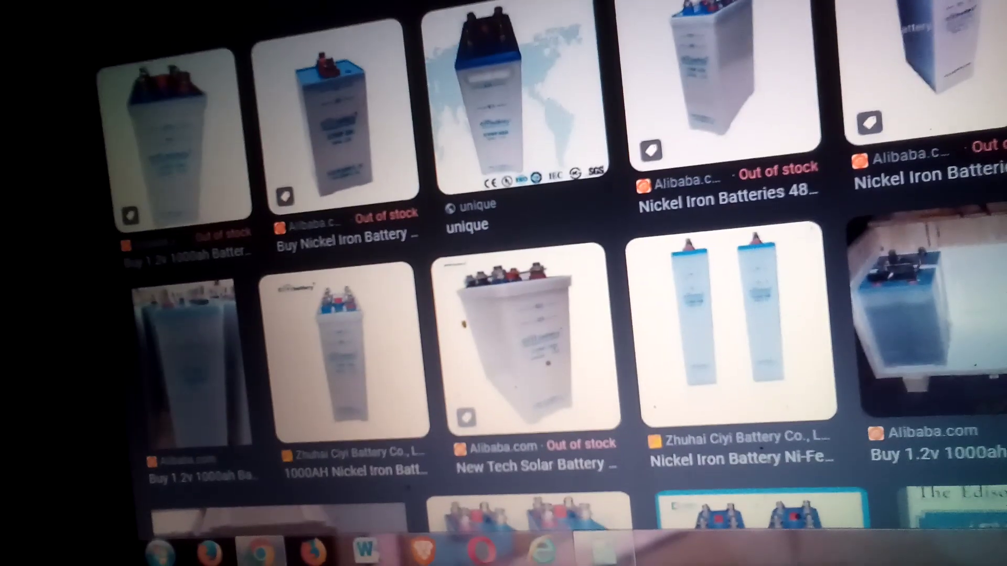